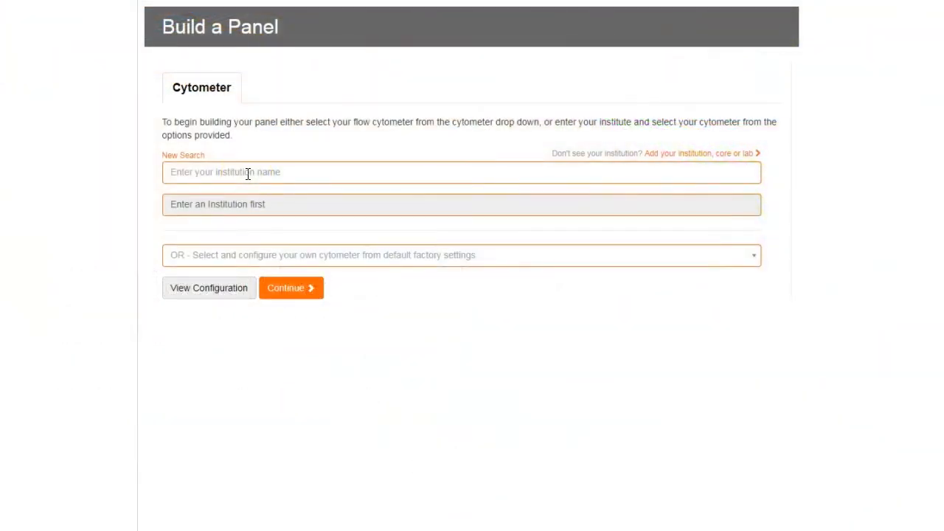
Choose Bio-Rad ZE5 from the factory-settings cytometer list and view its configuration
click(247, 171)
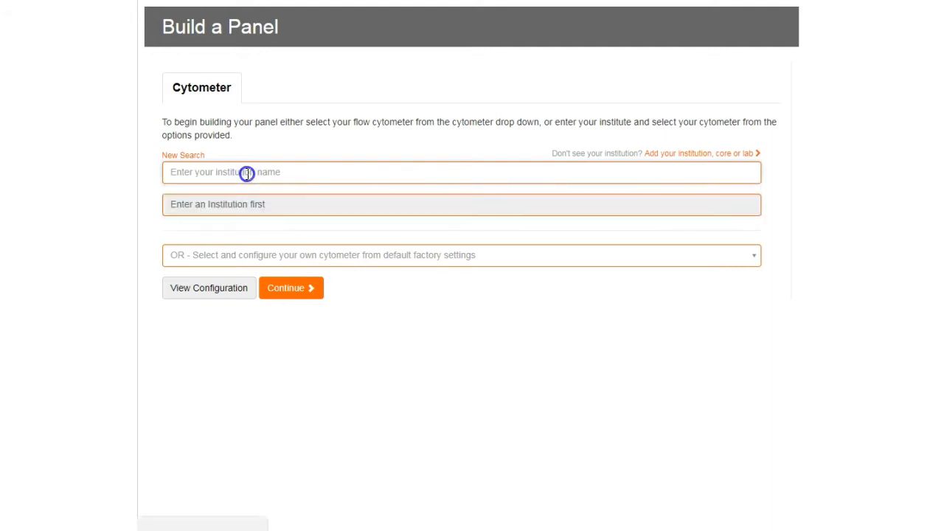
mouse_move(233, 259)
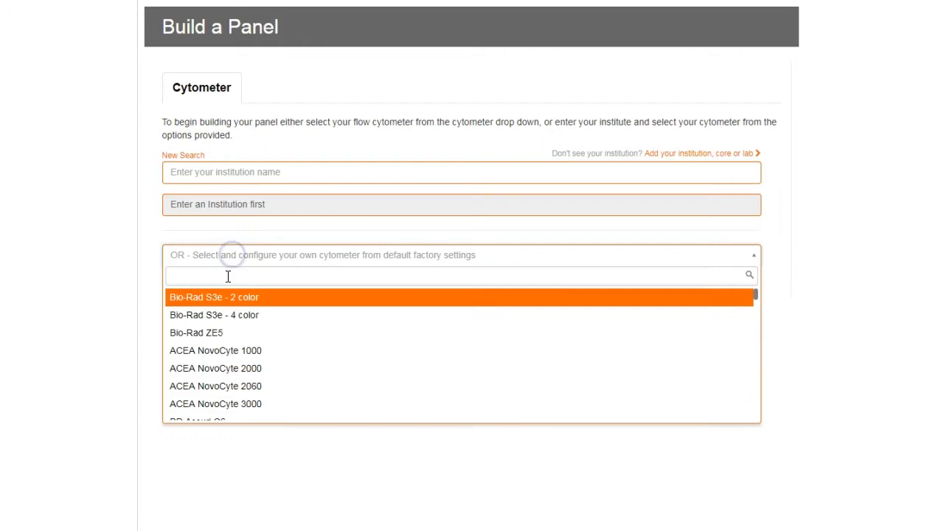
click(196, 332)
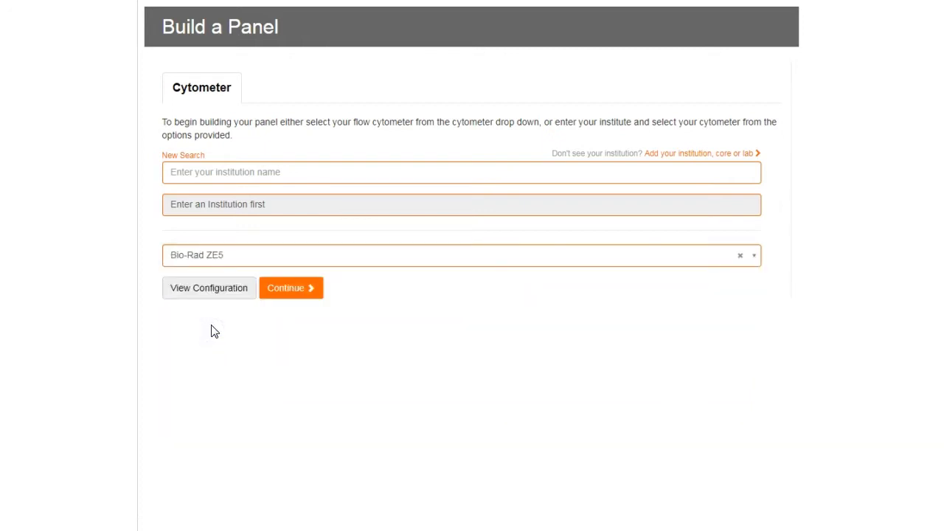
click(209, 288)
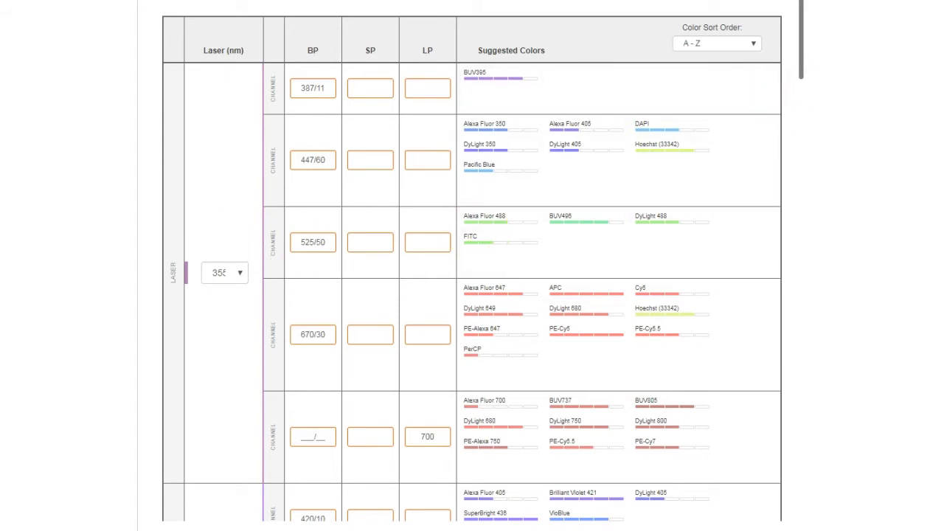
Scroll back to the top of the Bio-Rad ZE5 laser and filter configuration table
scroll(up, 3)
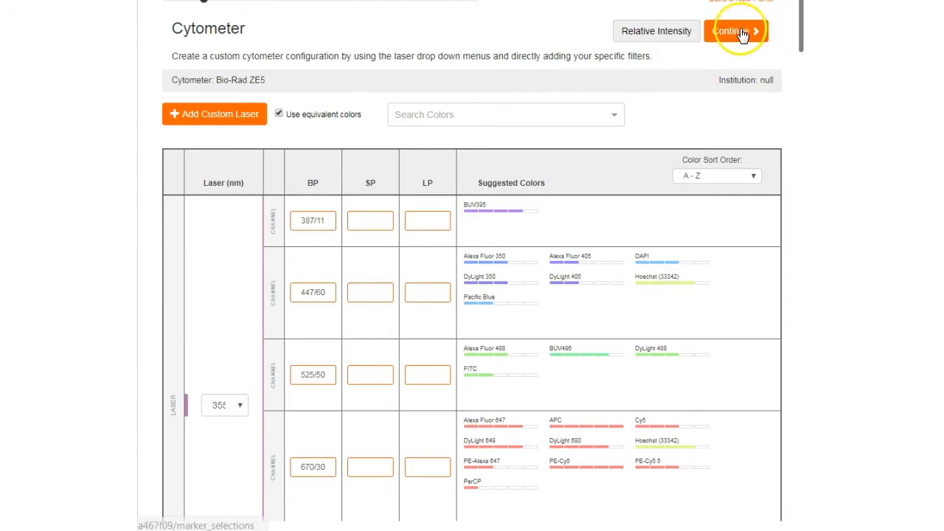
On the Select Markers page, enter CD3 as the first marker targeting Human
click(732, 30)
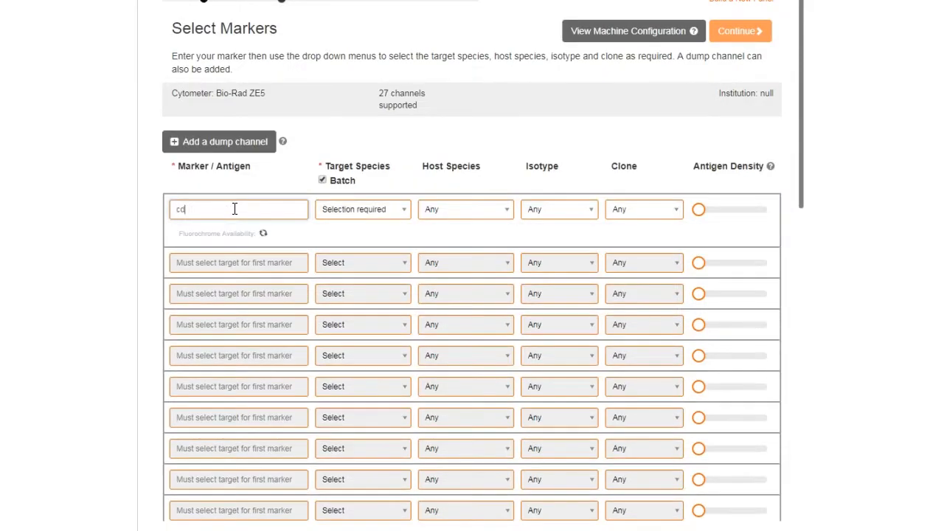
text(3)
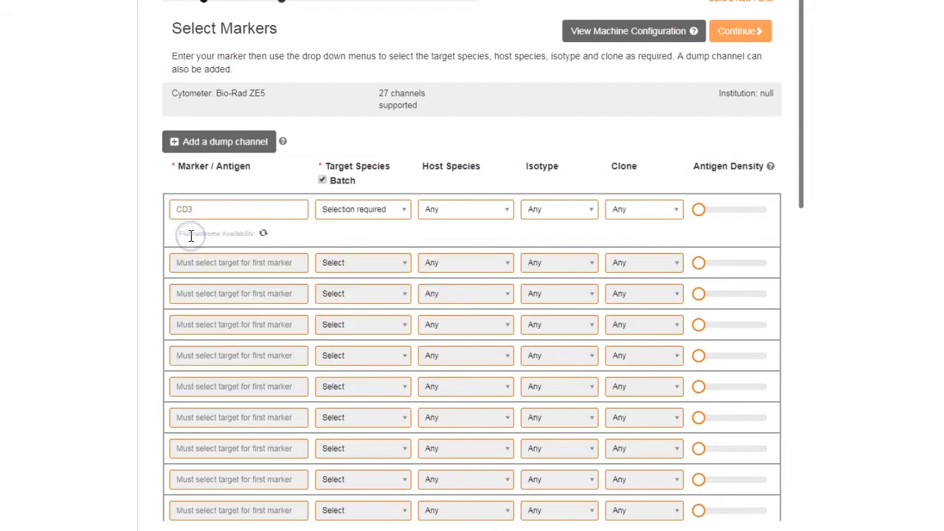
click(403, 208)
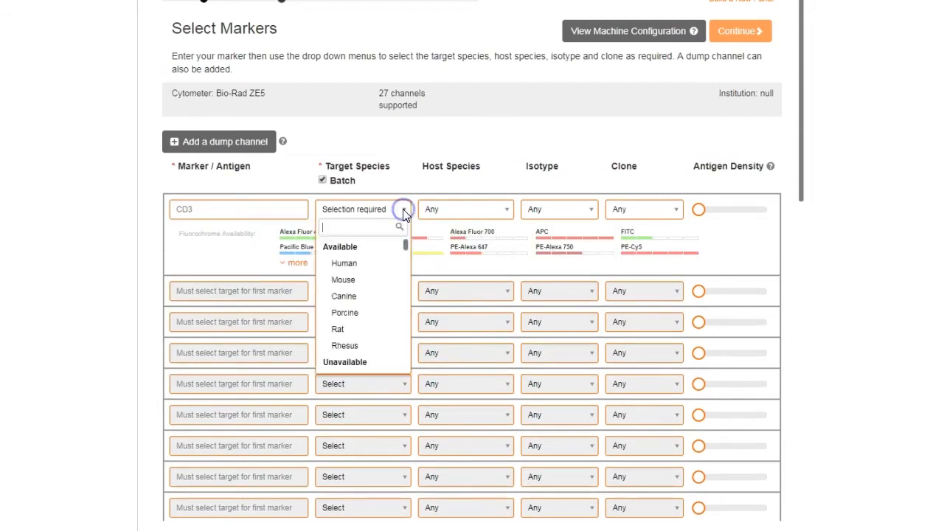
click(344, 263)
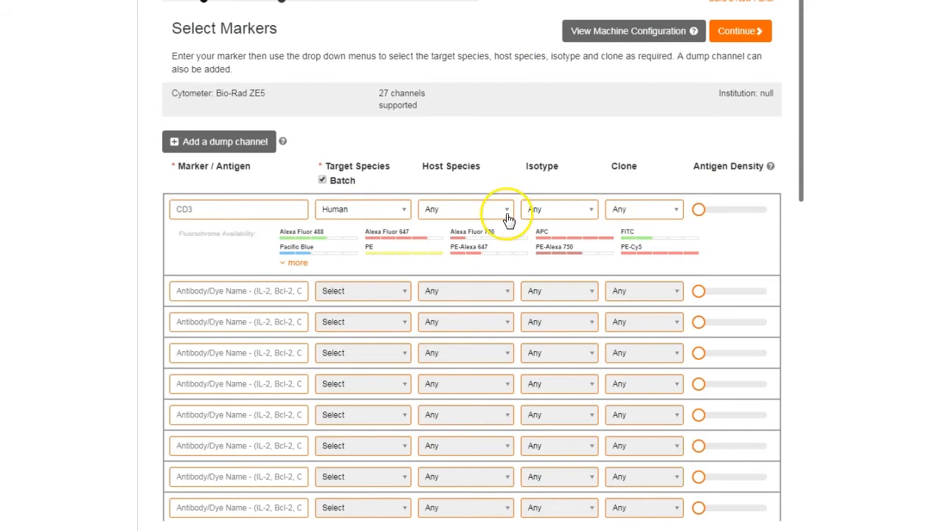
mouse_move(574, 200)
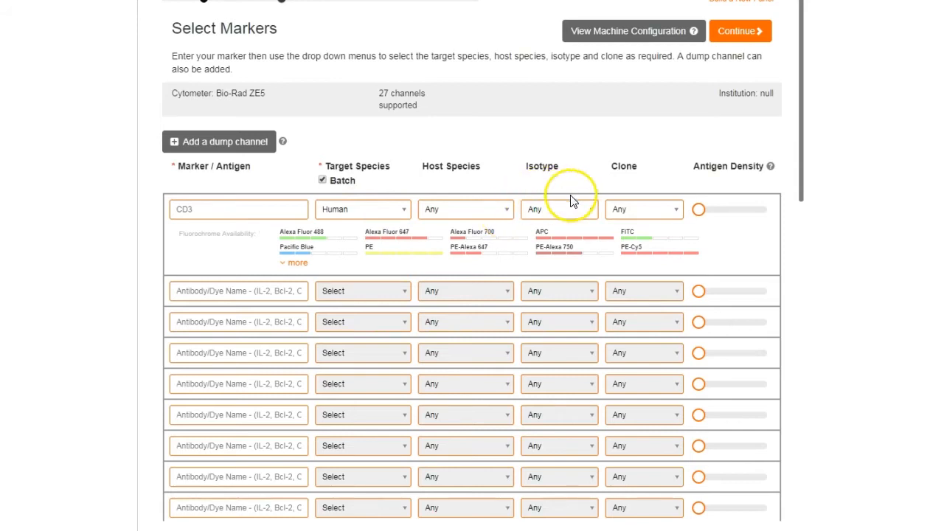
mouse_move(590, 213)
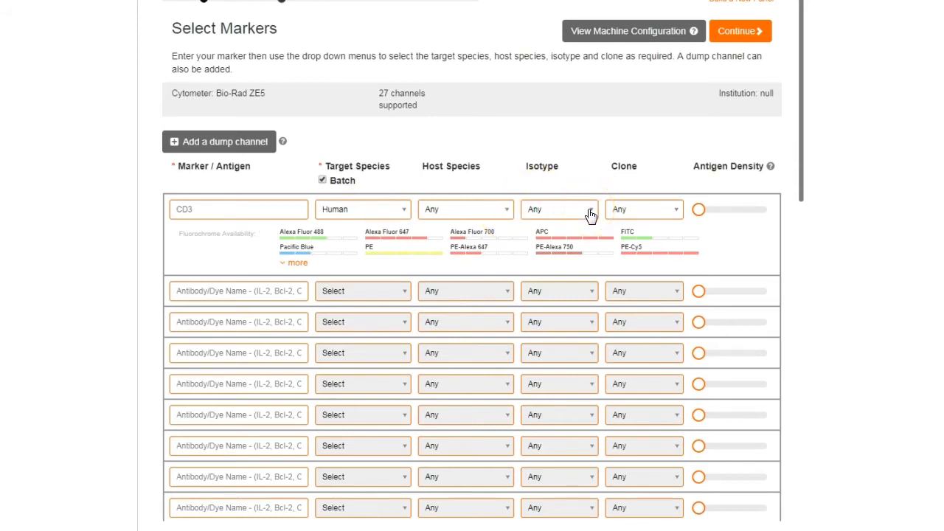
mouse_move(675, 208)
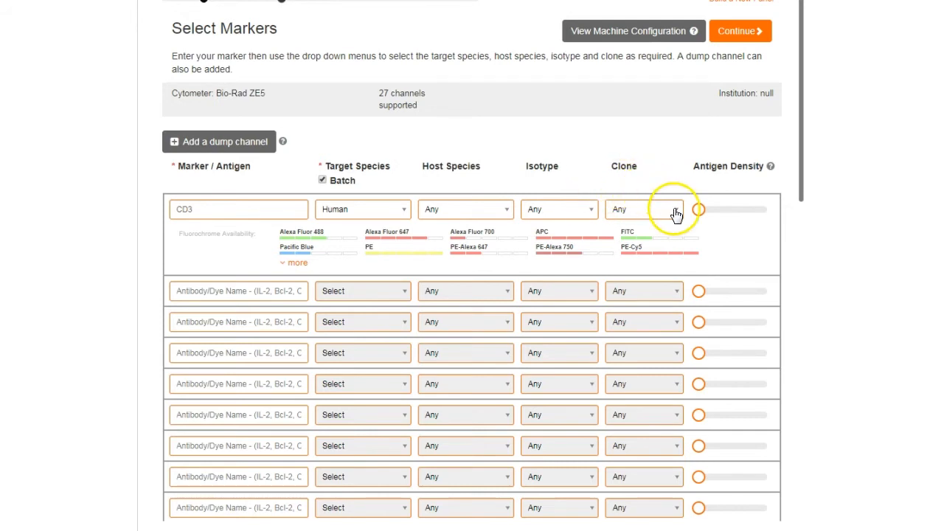
Enter CD127, CD4 and CD8 as the next markers, picking CD4 from suggestions
text(cd1)
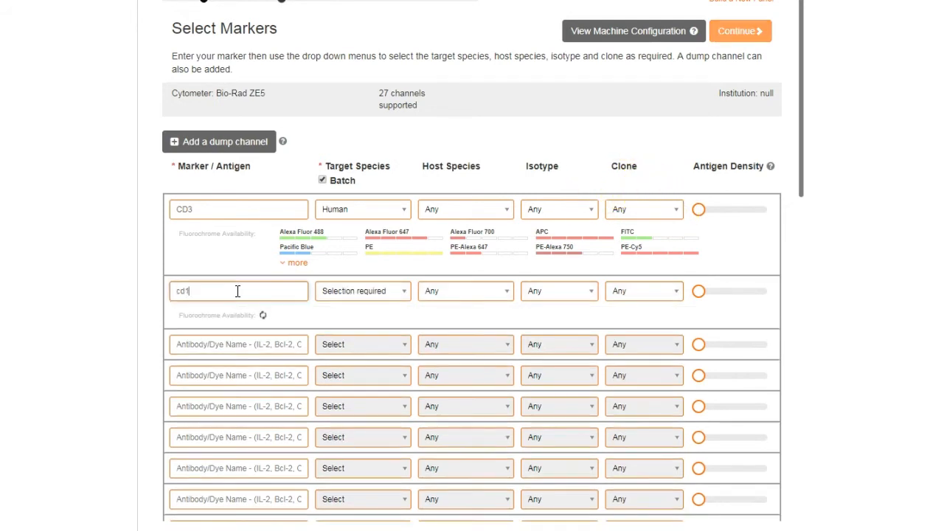
text(27)
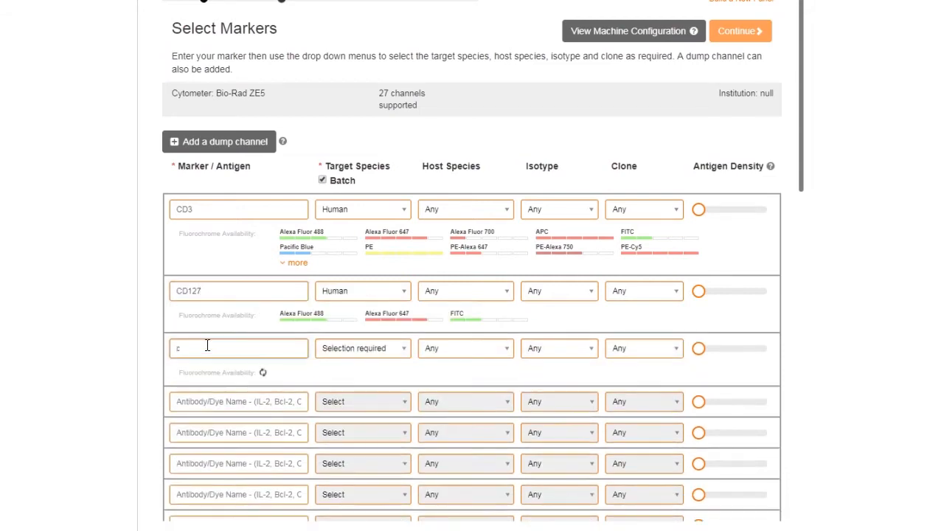
text(cd4)
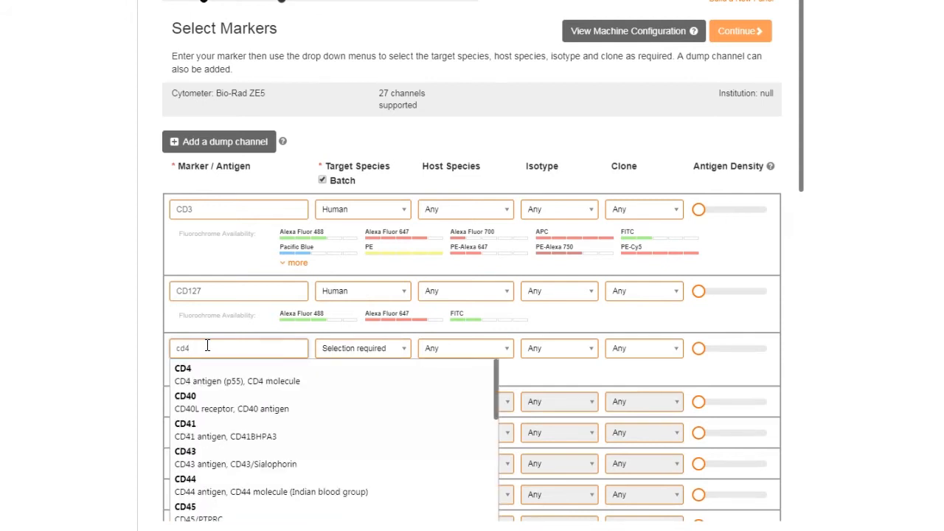
click(182, 368)
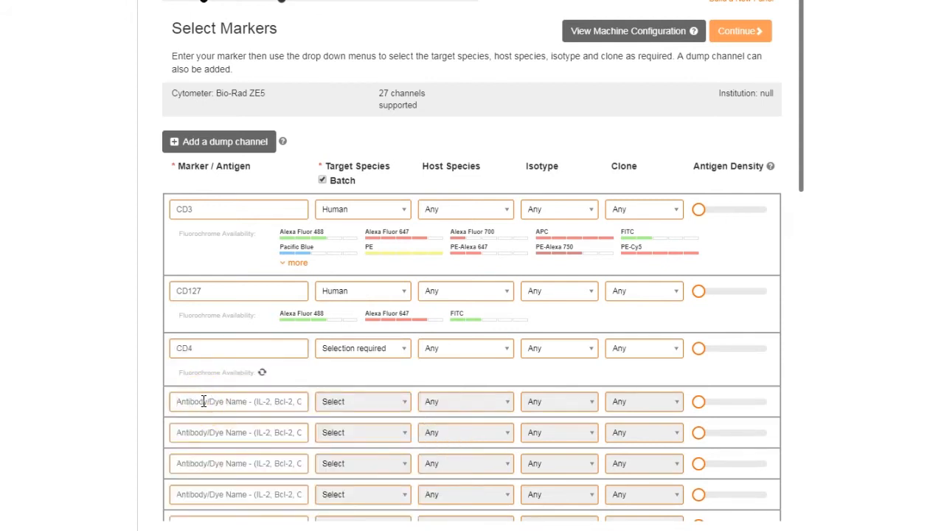
text(cd8)
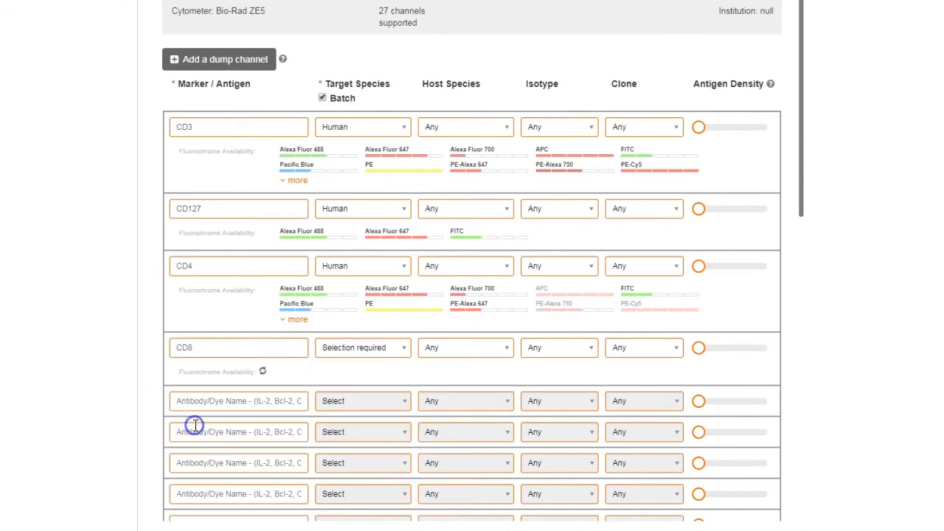
Enter CD25, CD56 and CD19 as further markers, picking CD56 from suggestions
text(cd2)
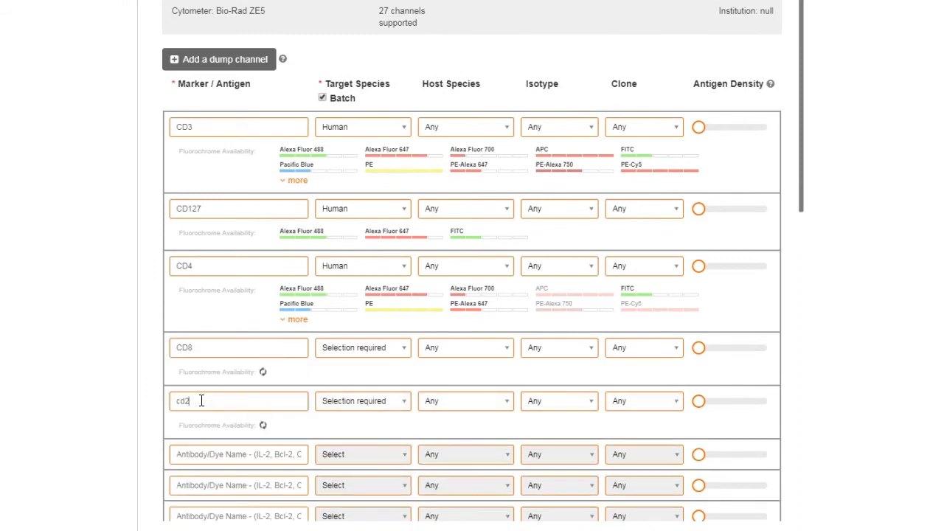
text(5)
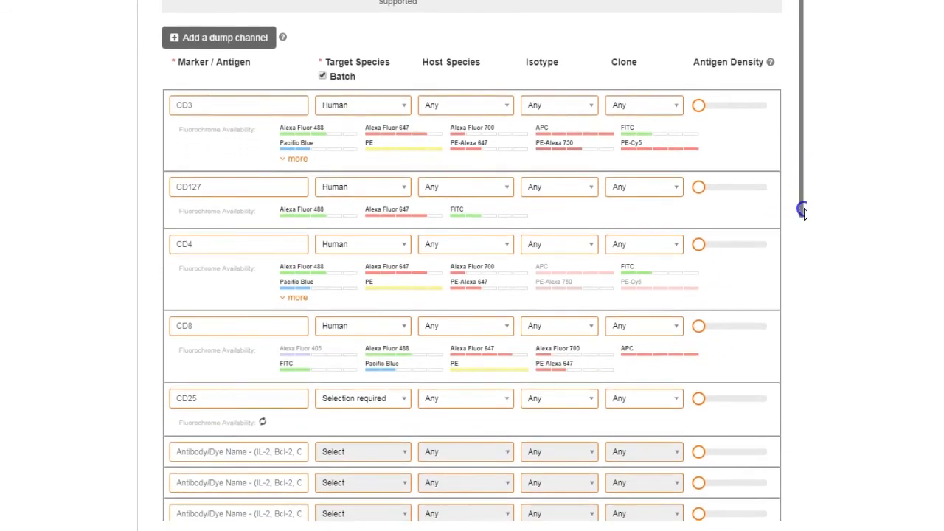
scroll(up, 3)
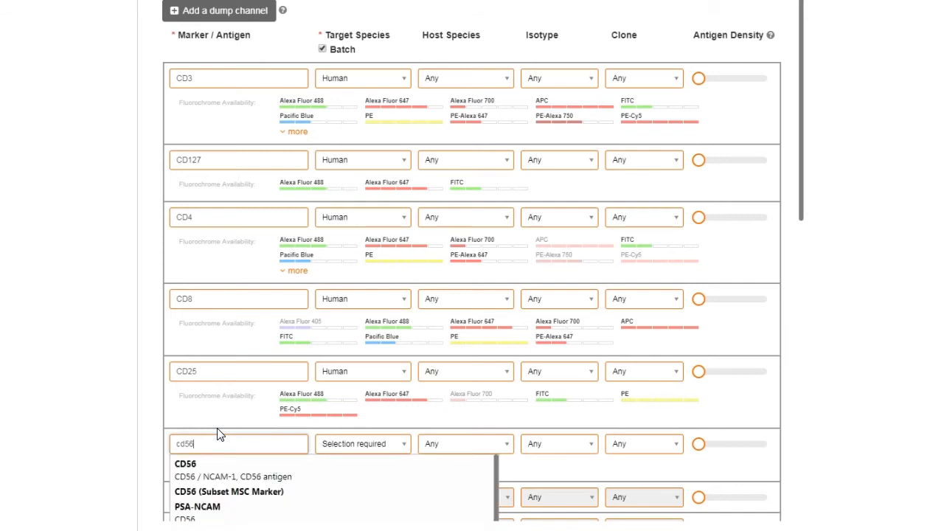
click(185, 463)
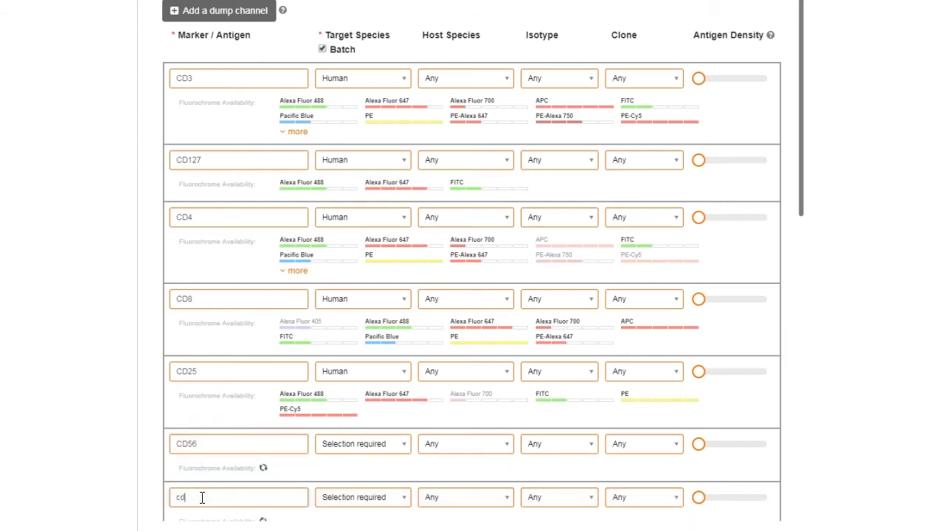
text(19)
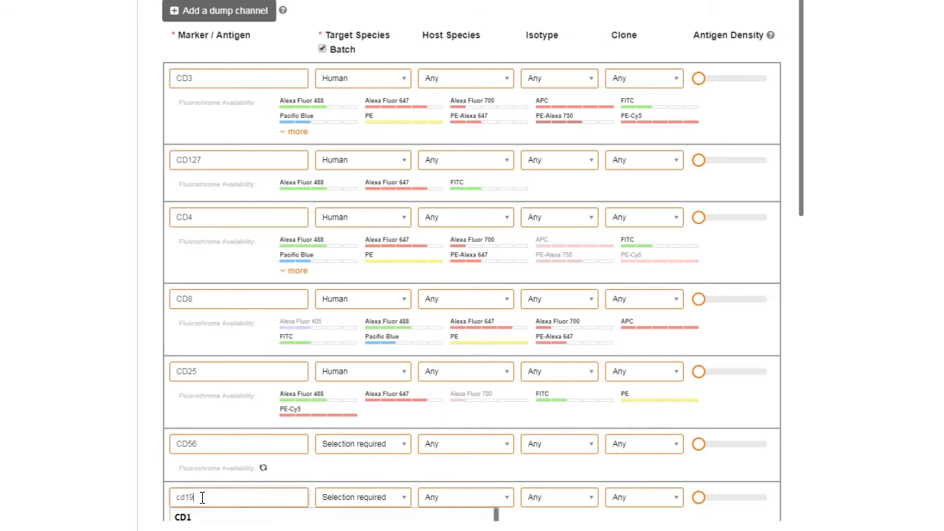
scroll(down, 3)
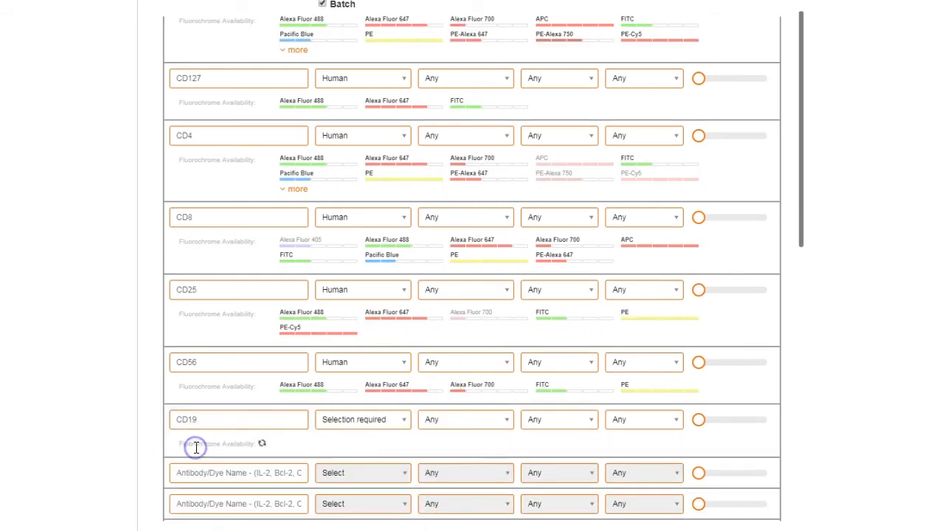
scroll(up, 3)
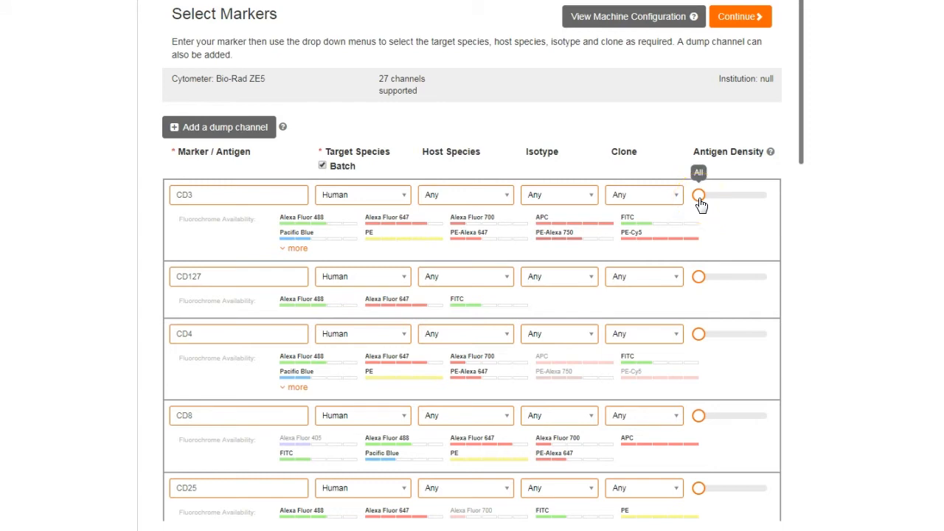
Try CD3 antigen density at low, mid and high, reset it to all, and continue to Select Products
click(698, 195)
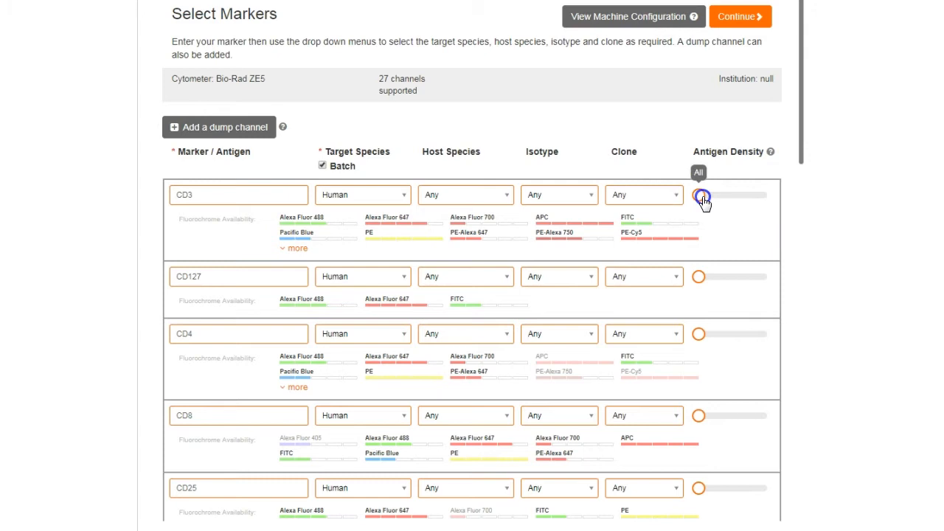
drag(698, 194, 717, 194)
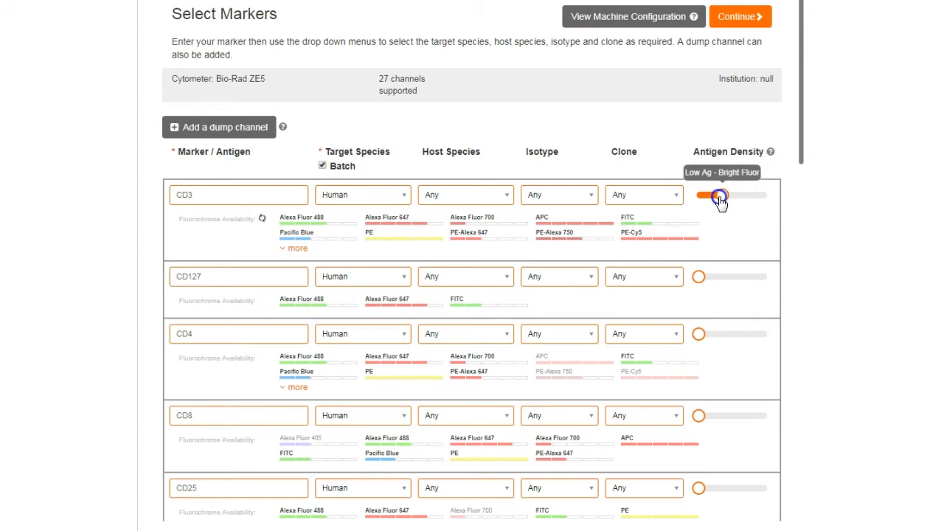
drag(712, 194, 741, 195)
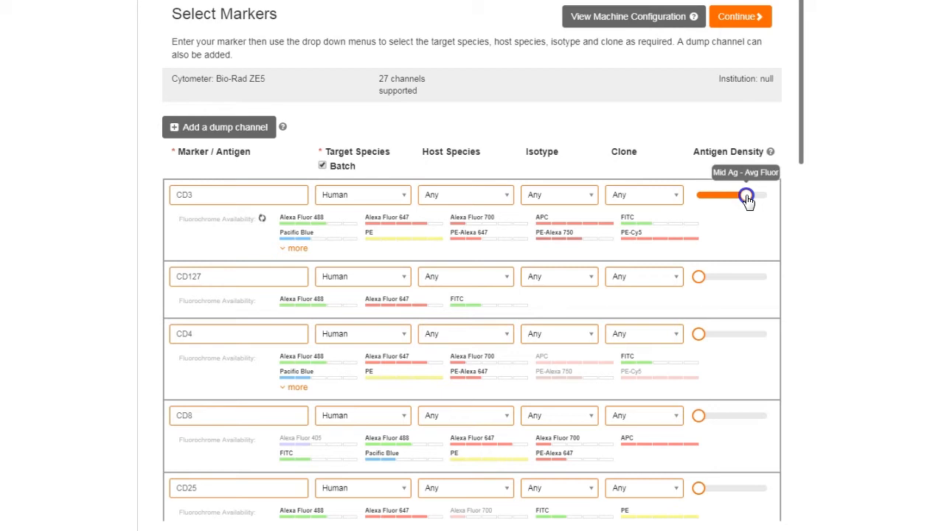
drag(747, 195, 767, 195)
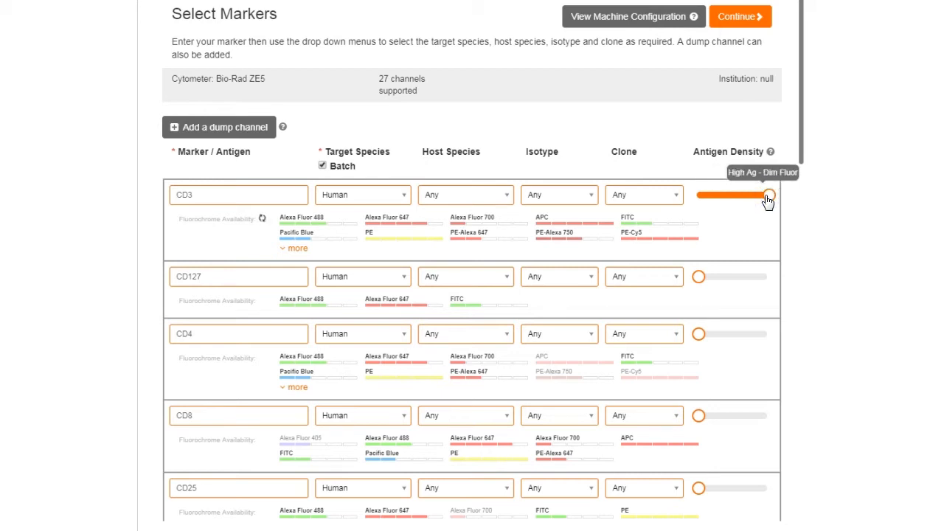
drag(767, 195, 704, 194)
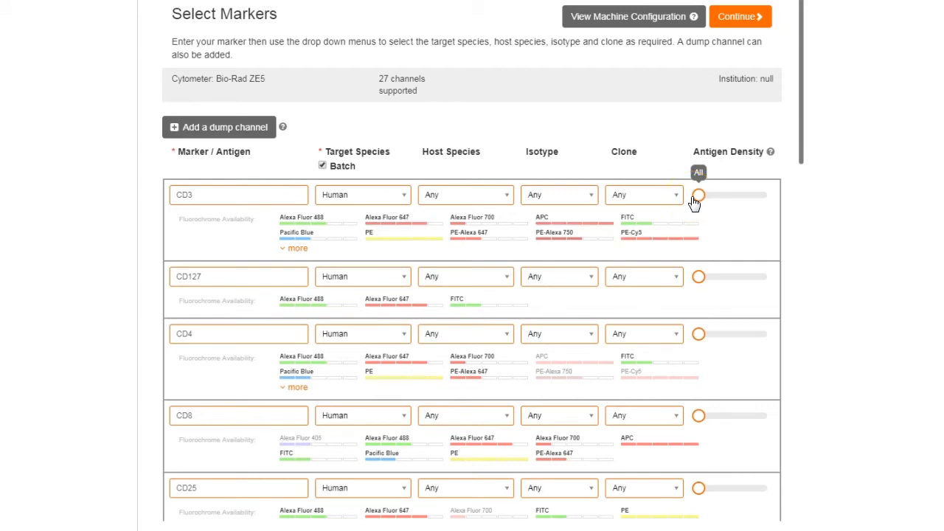
mouse_move(282, 126)
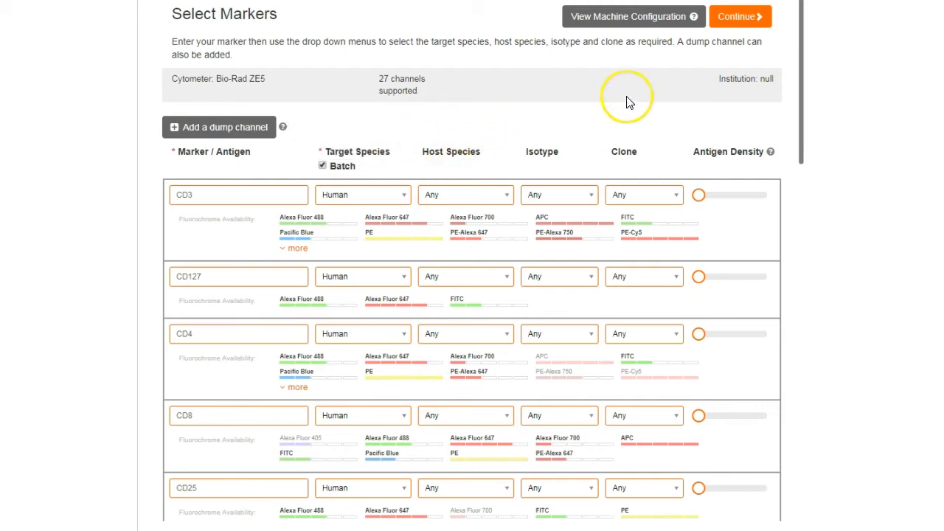
mouse_move(741, 22)
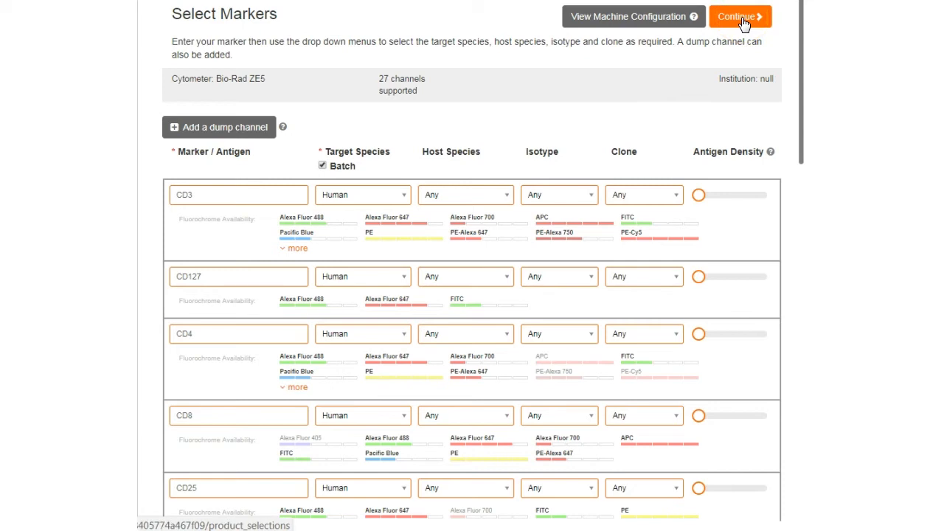
click(740, 16)
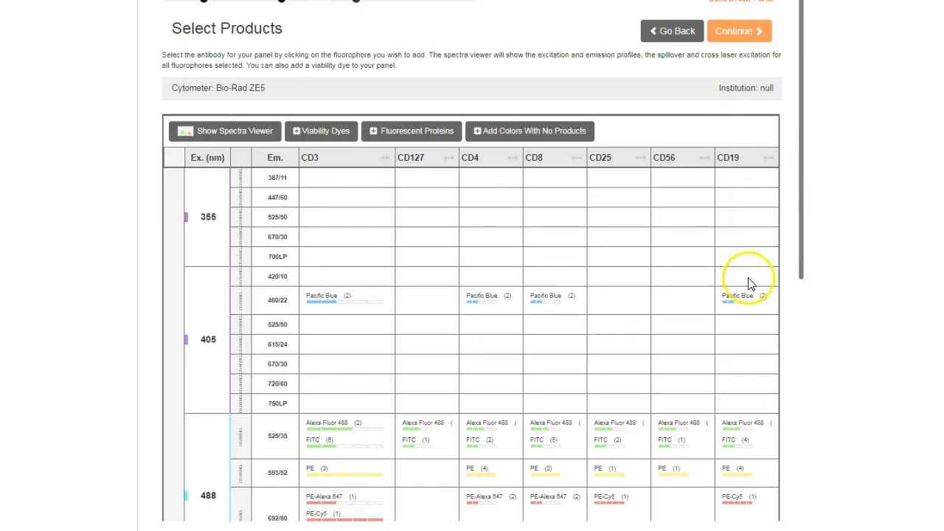
Assign the 100-test Pacific Blue antibody to CD19, PE to CD25 and PE-Alexa 750 to CD3
click(745, 299)
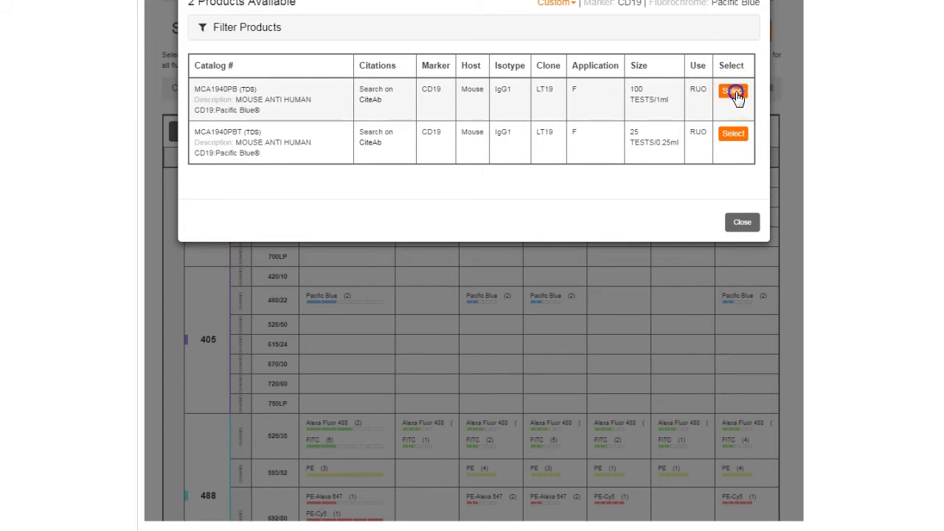
click(732, 90)
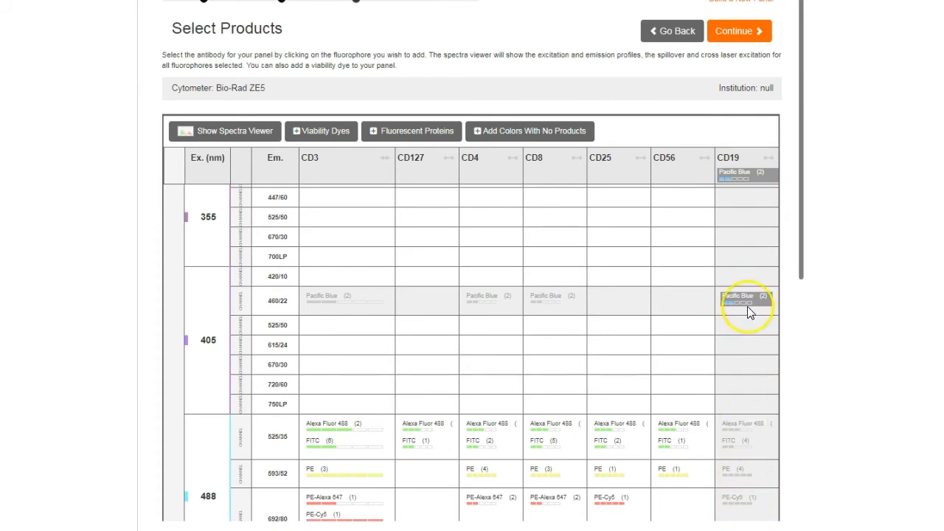
mouse_move(310, 310)
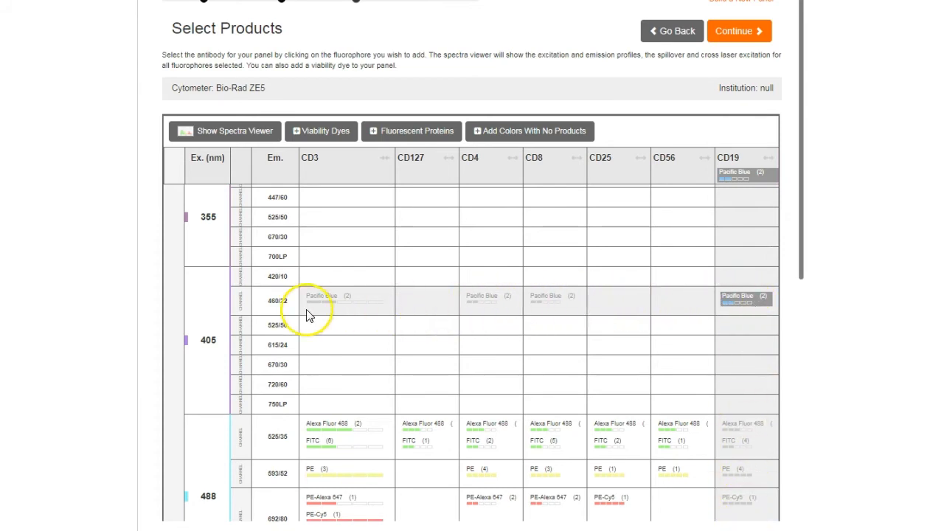
mouse_move(730, 309)
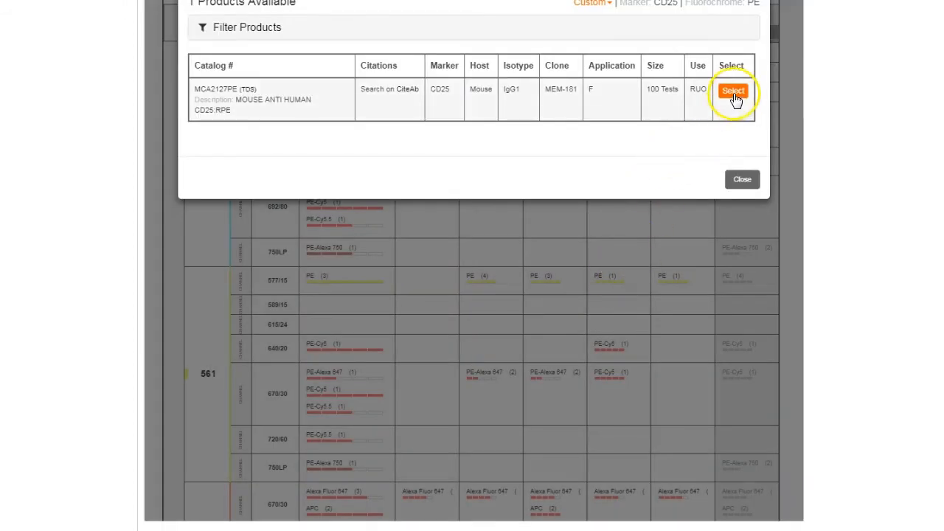
mouse_move(733, 90)
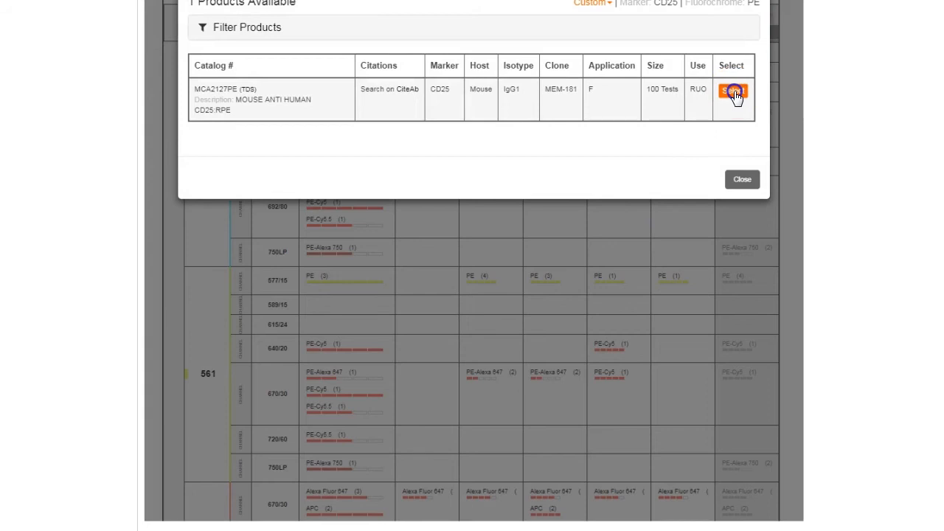
click(732, 91)
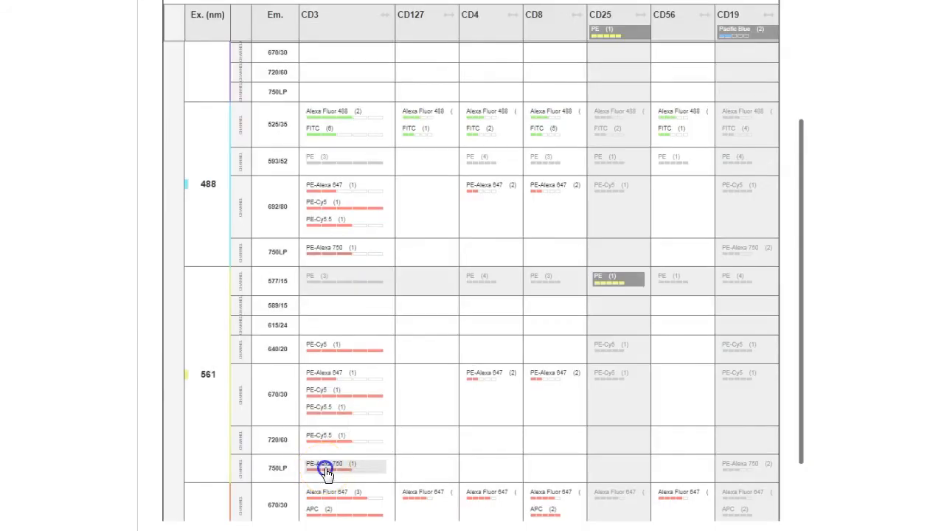
click(326, 468)
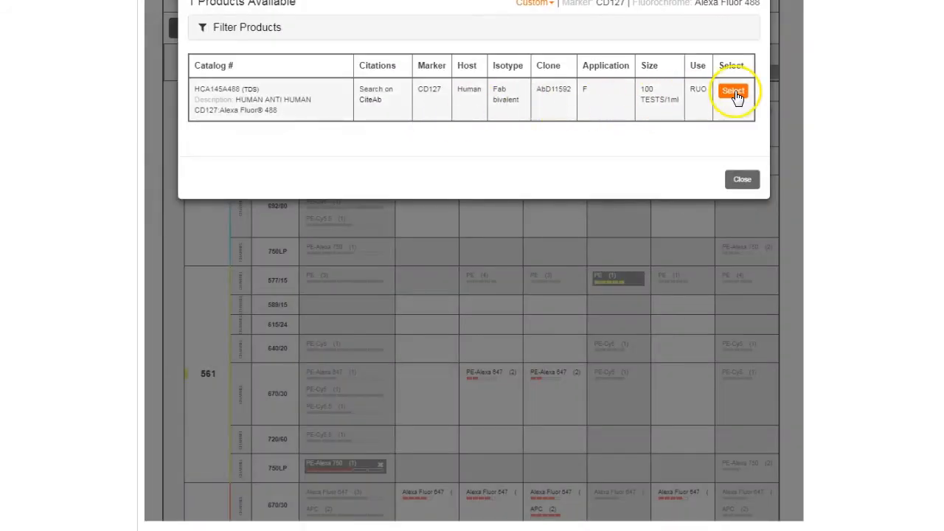
Assign Alexa Fluor 488 to CD127, Alexa Fluor 700 to CD4 and the 100-test Alexa Fluor 647 antibody to CD56
click(732, 91)
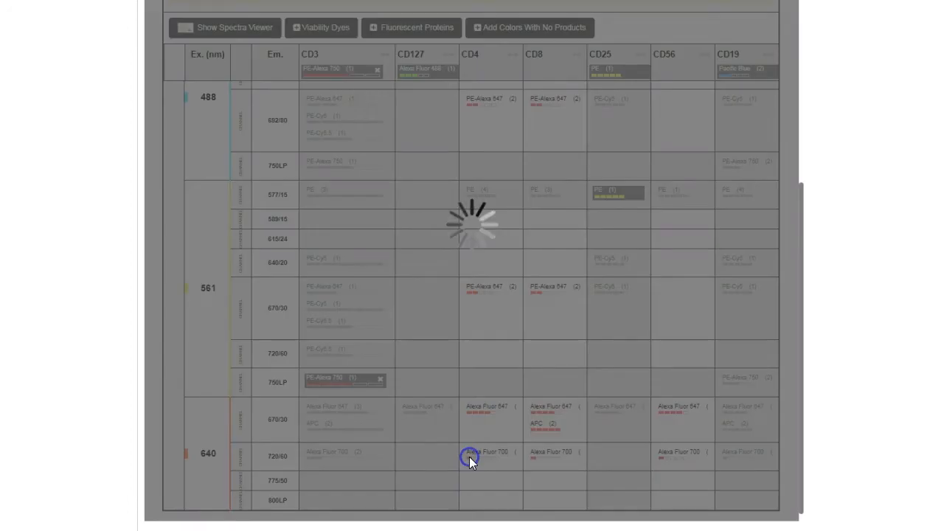
click(470, 456)
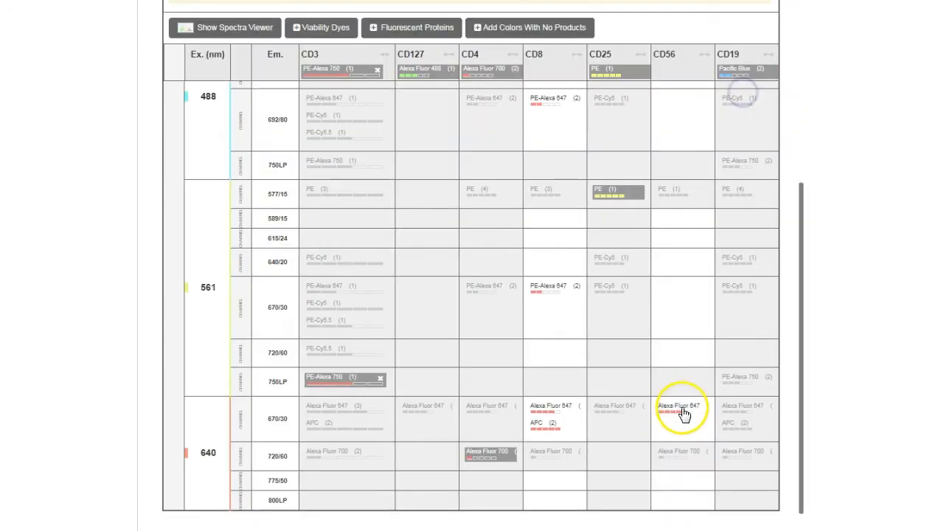
click(681, 407)
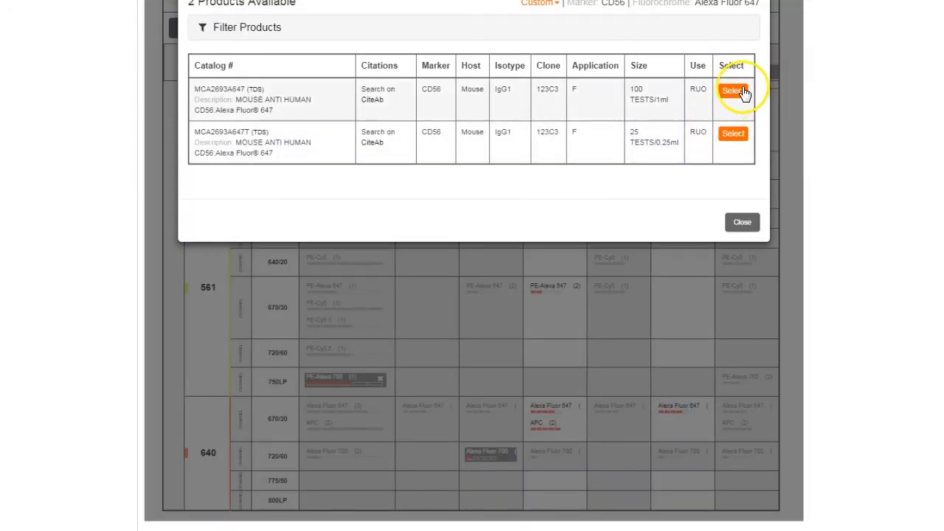
click(733, 91)
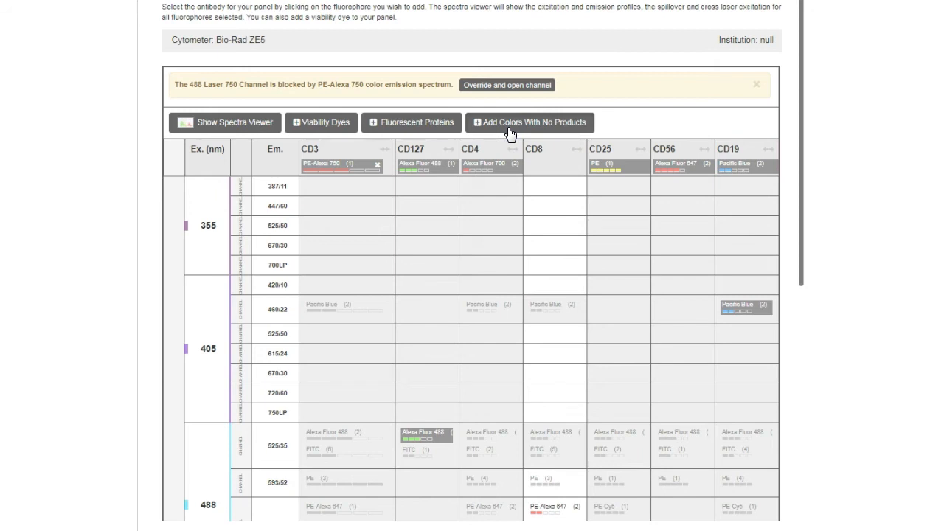
Reveal colours without products and add Brilliant Violet 421 to CD8 as a placeholder
click(529, 123)
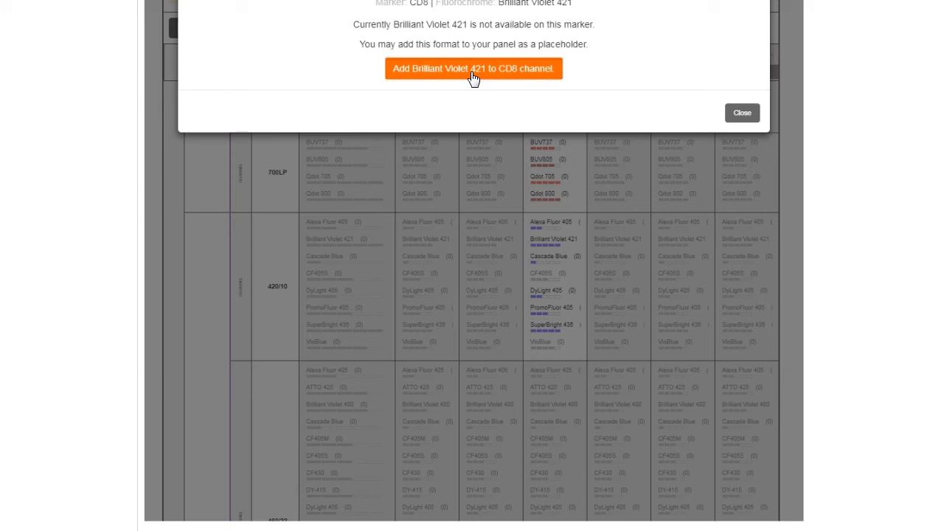
click(474, 68)
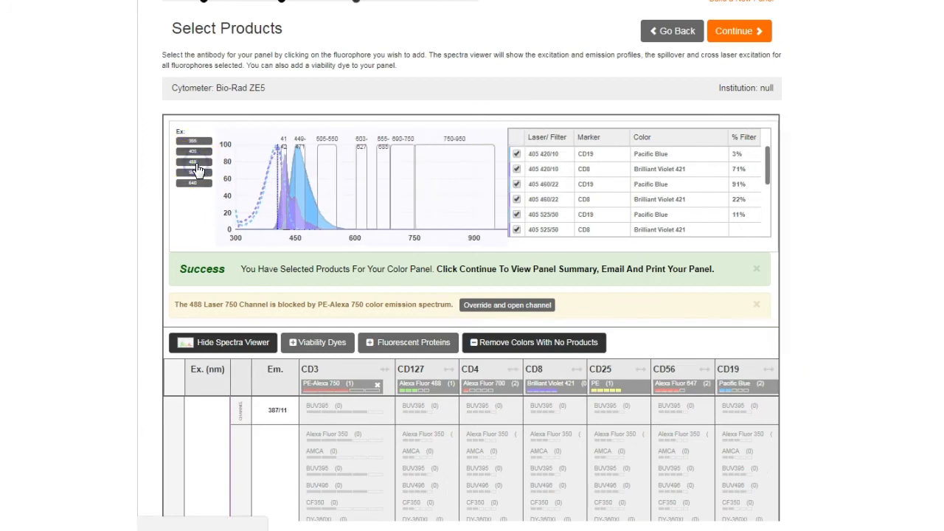
Check the panel spectra for the 488, 561 and 640 lasers, then hide the spectra viewer
click(193, 177)
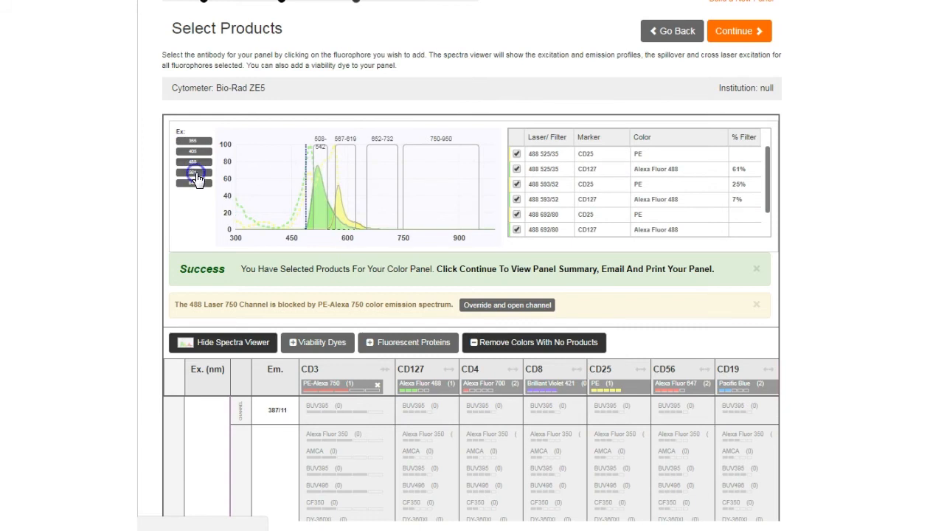
click(193, 183)
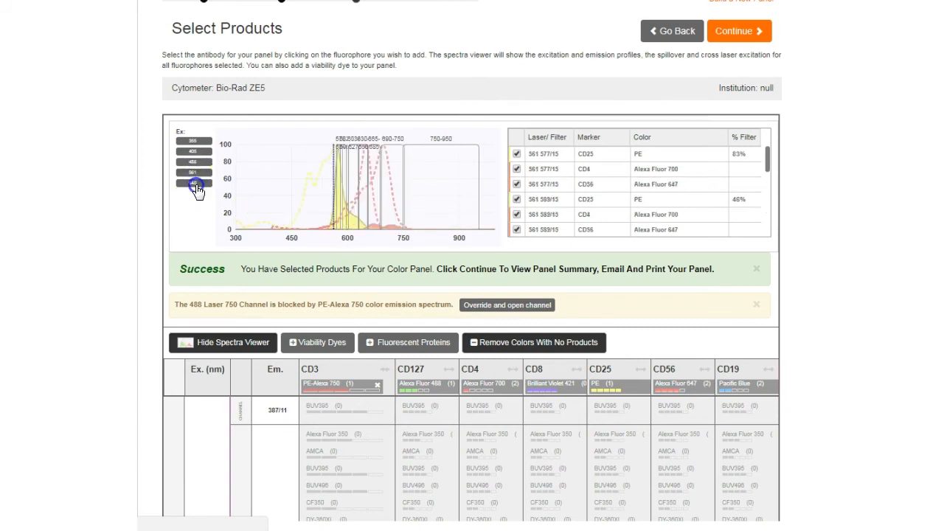
click(194, 183)
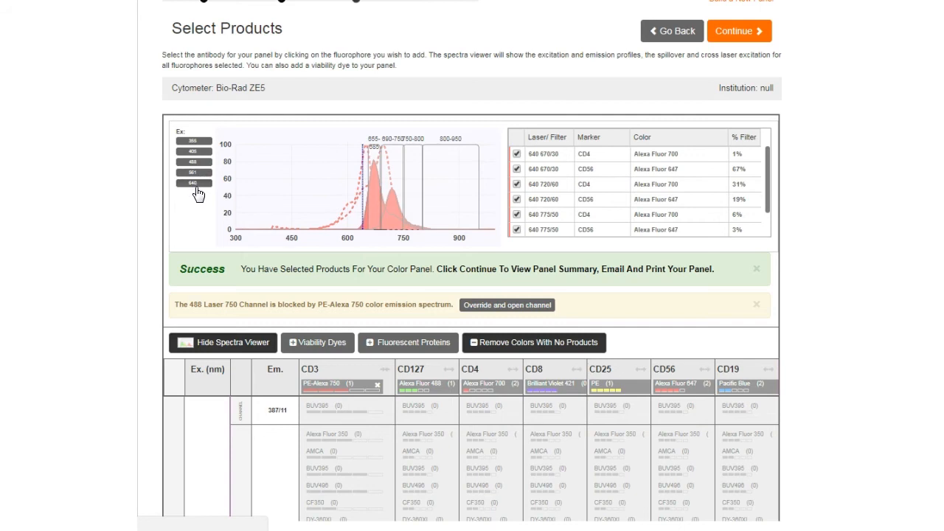
click(222, 342)
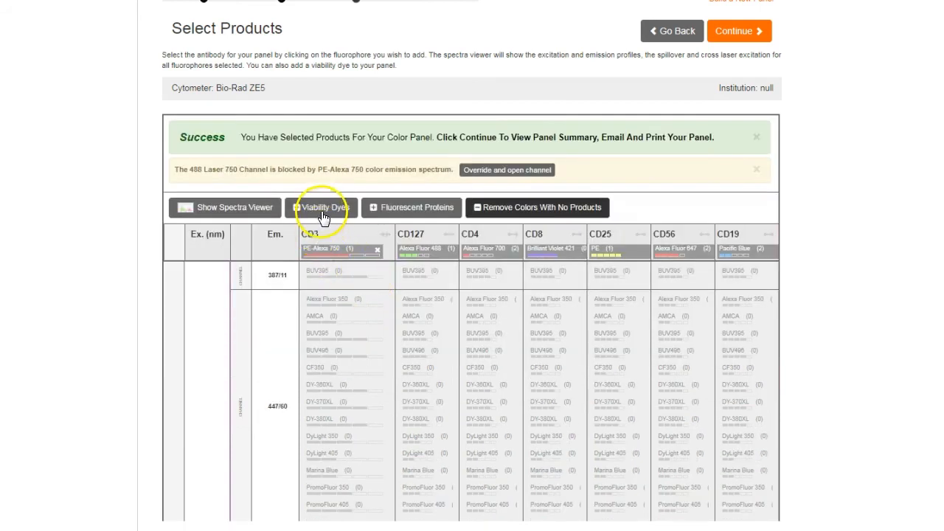
Add the VivaFix 353/442 viability dye, choosing the catalog 1351111 assay product
click(321, 207)
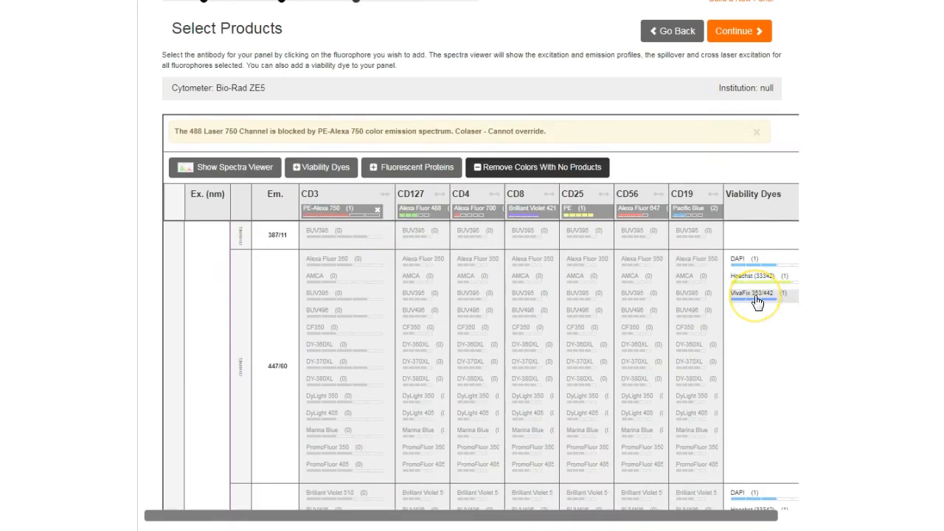
click(750, 293)
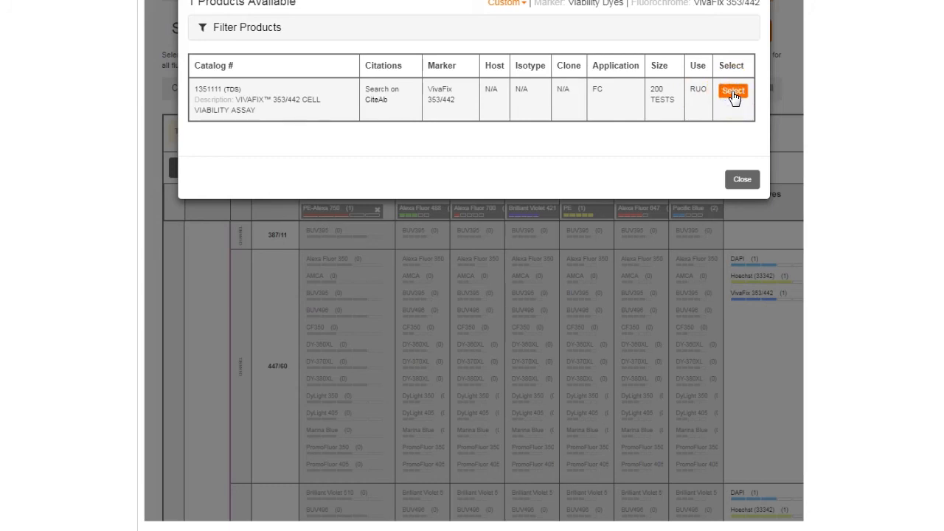
click(732, 89)
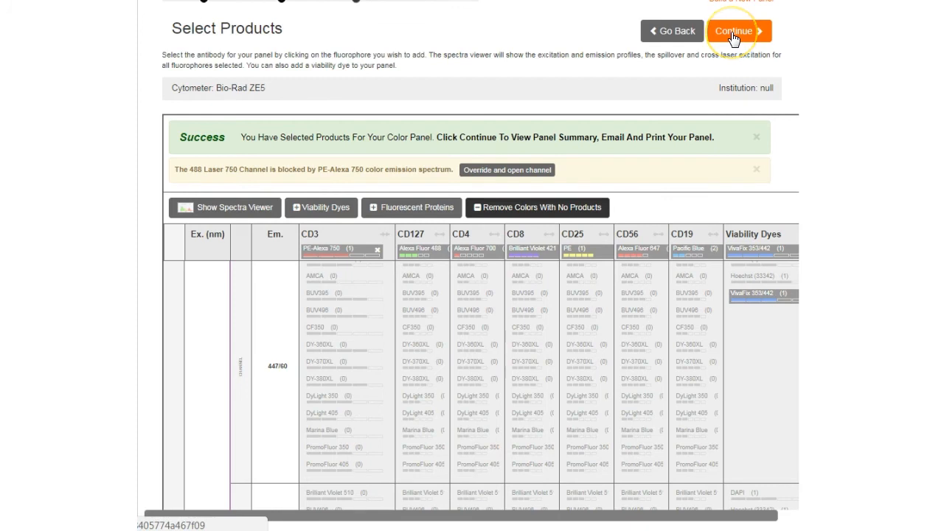
Continue from Select Products to the Panel Summary listing all eight reagents with prices
click(735, 31)
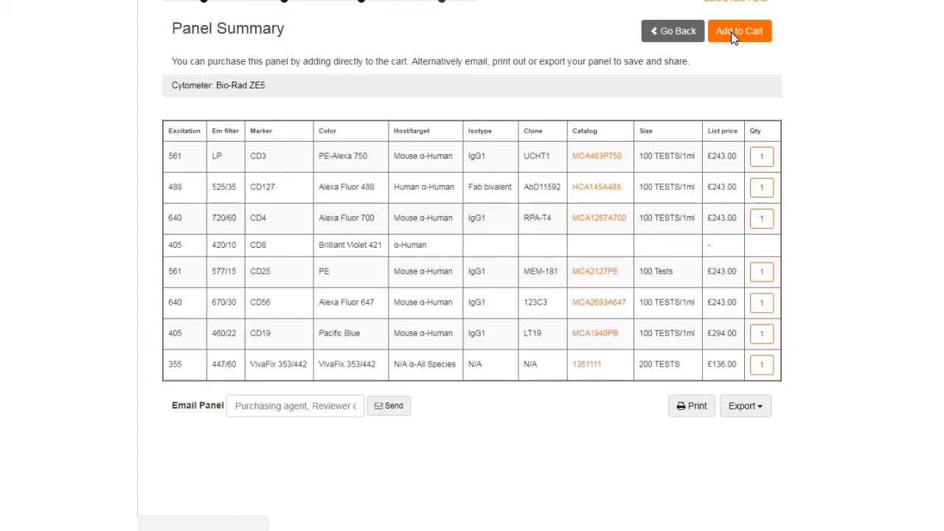
mouse_move(701, 94)
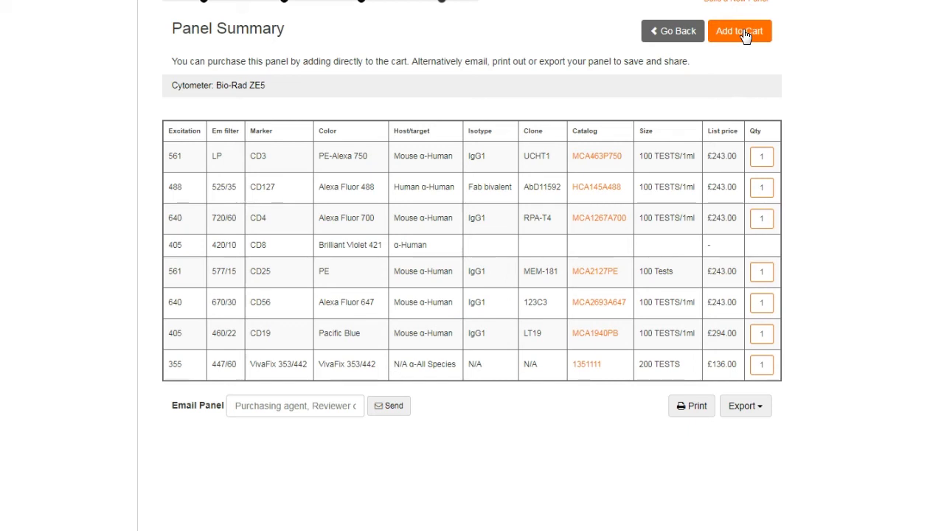
mouse_move(748, 328)
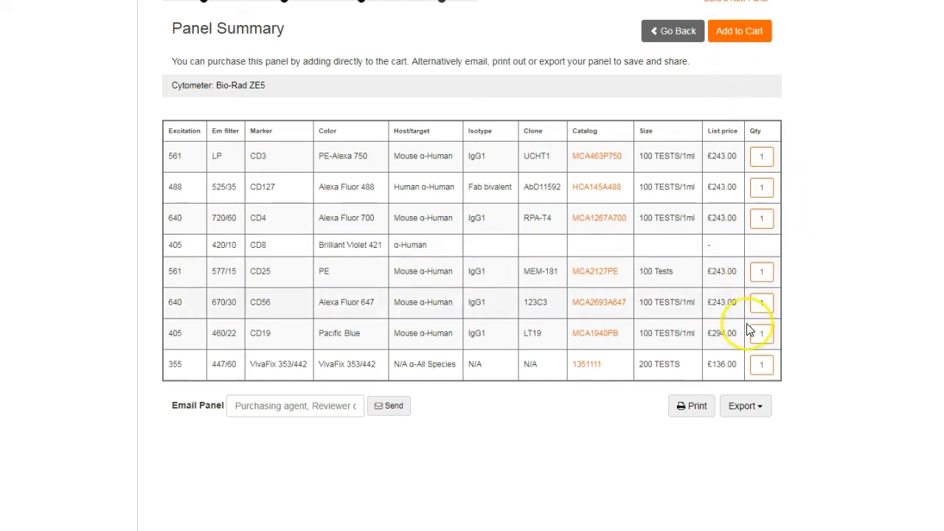
click(745, 406)
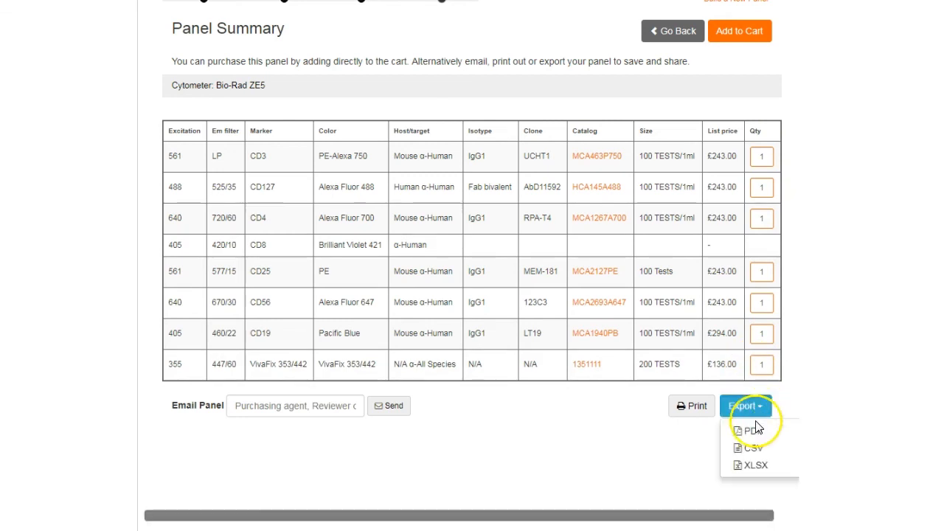
click(750, 448)
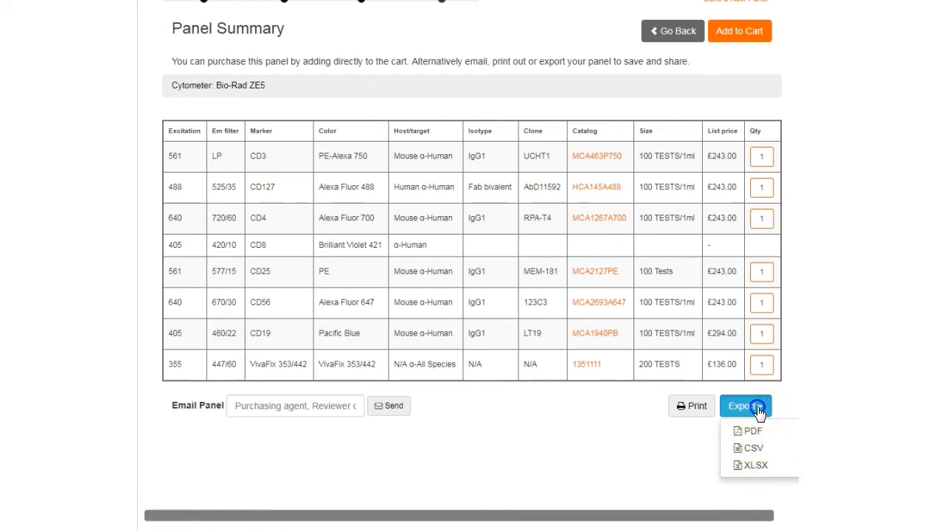
click(295, 406)
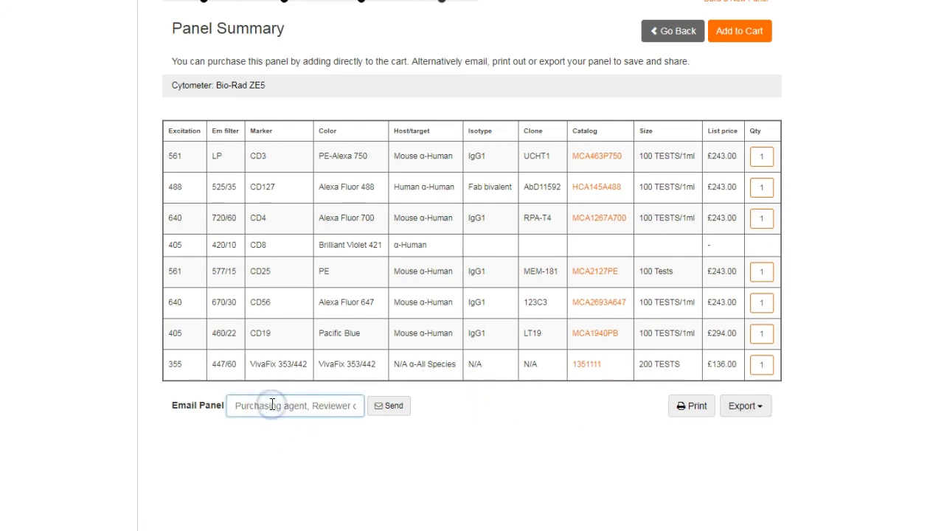
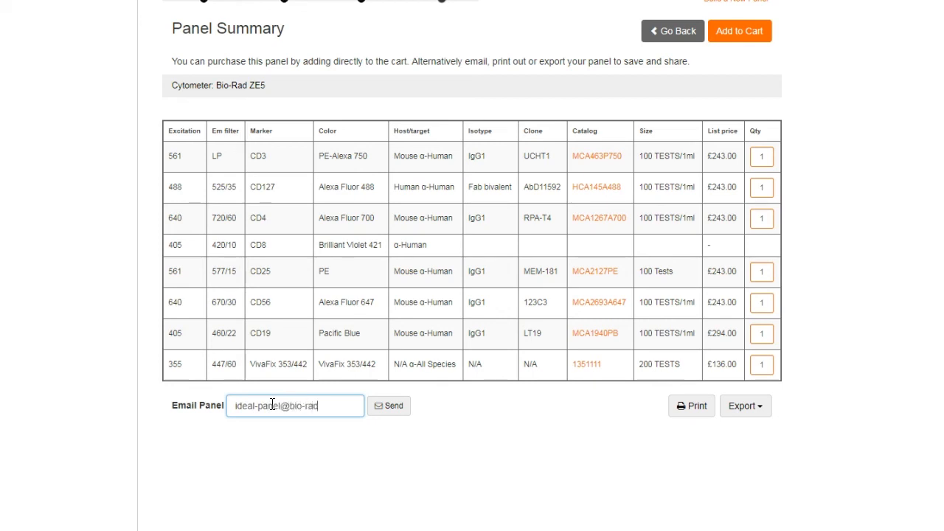